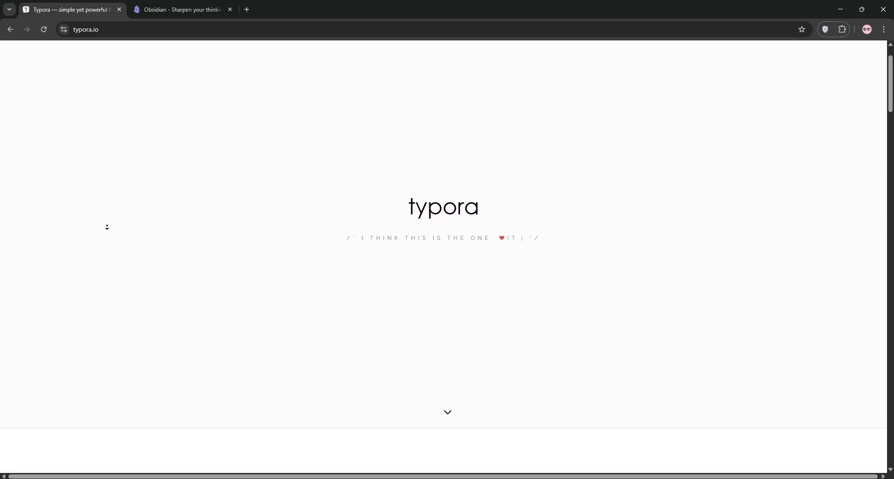
Scroll the Typora homepage through the accessibility features and Custom Themes sections
scroll("down", 3)
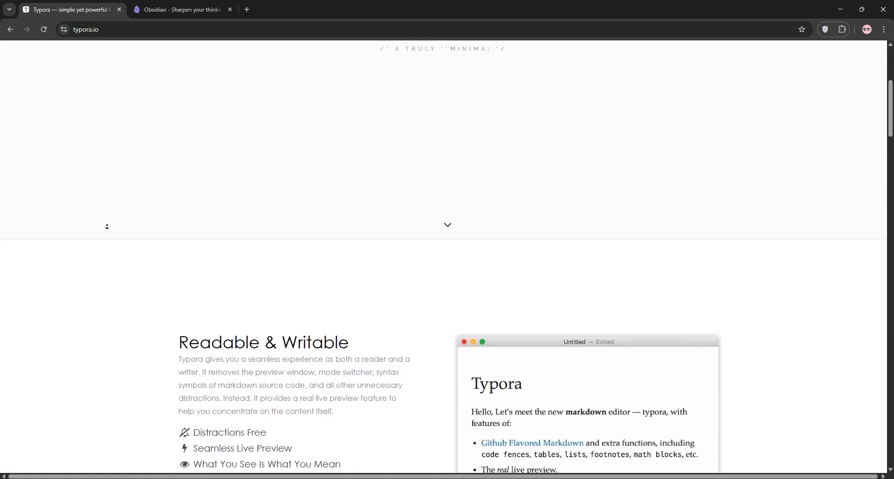
scroll("down", 3)
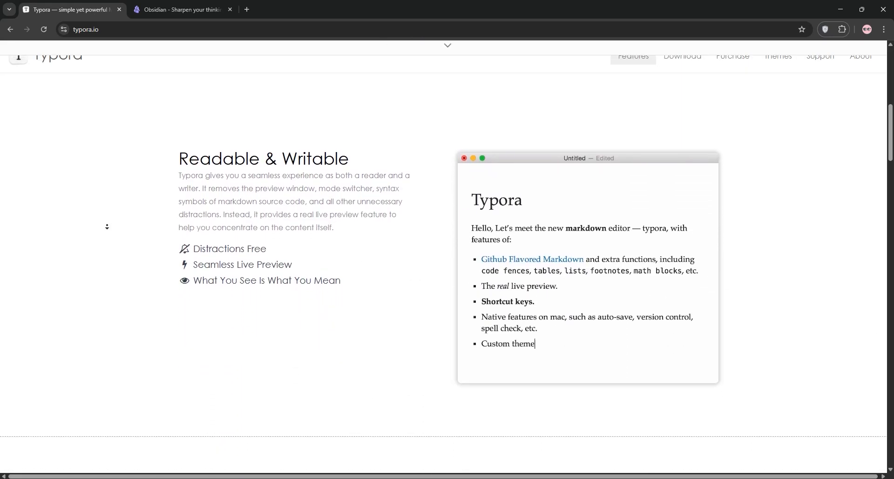
scroll("down", 3)
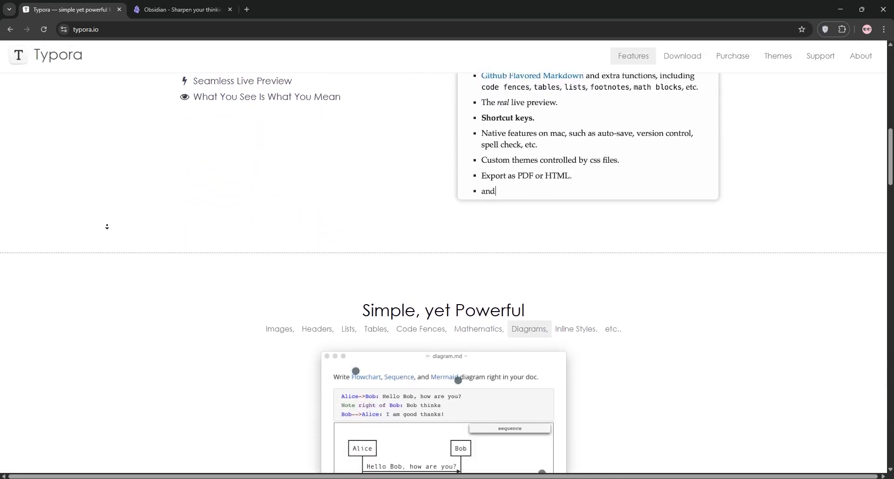
scroll("down", 3)
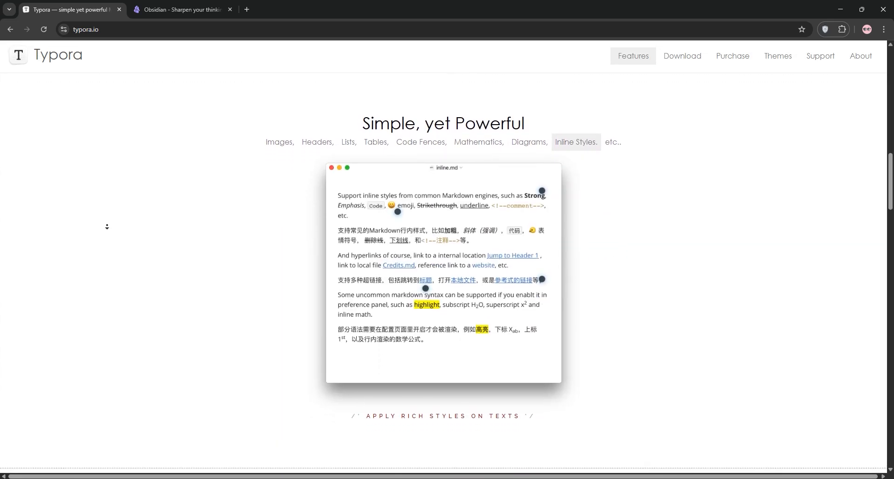
scroll("down", 3)
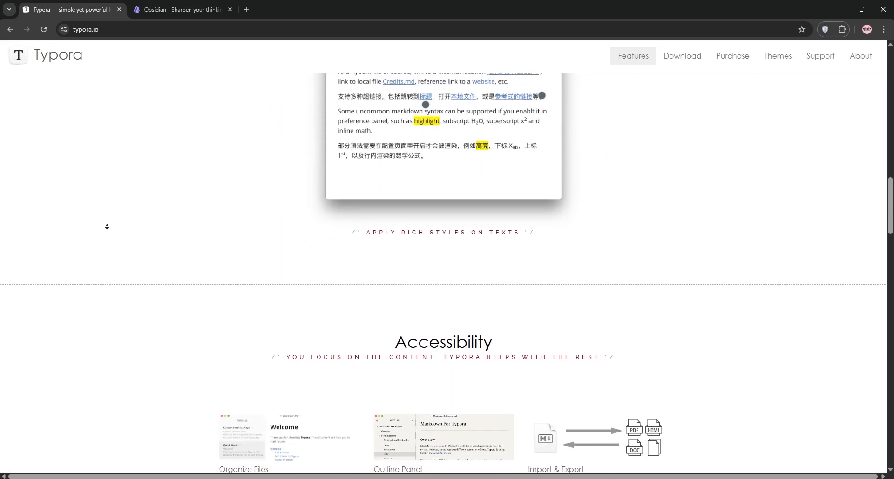
scroll("down", 3)
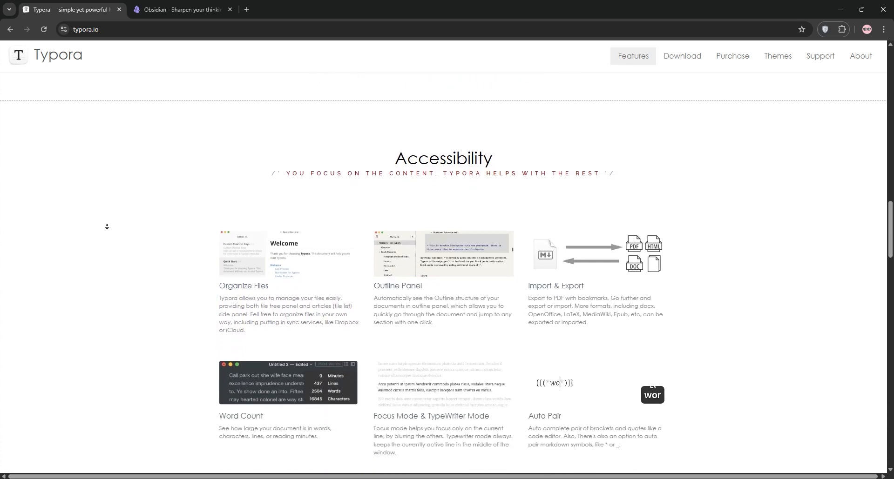
scroll("down", 3)
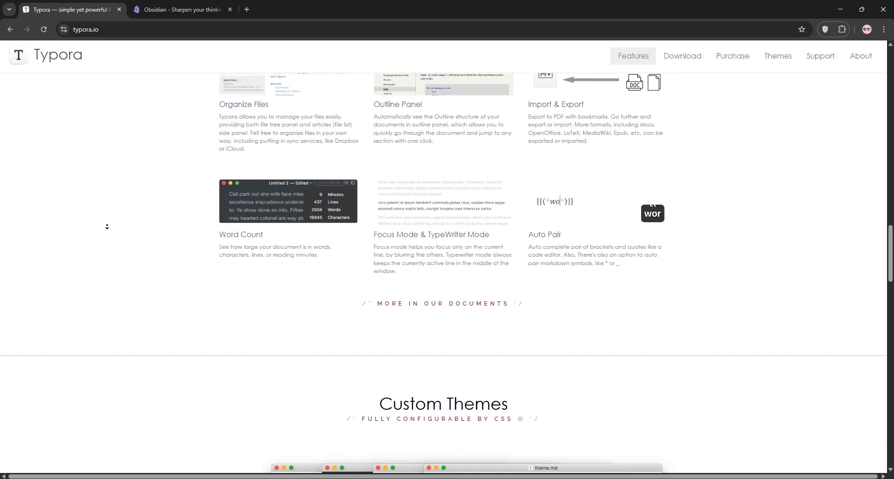
Continue past the Purchase pricing down to the Typora footer links
scroll("down", 3)
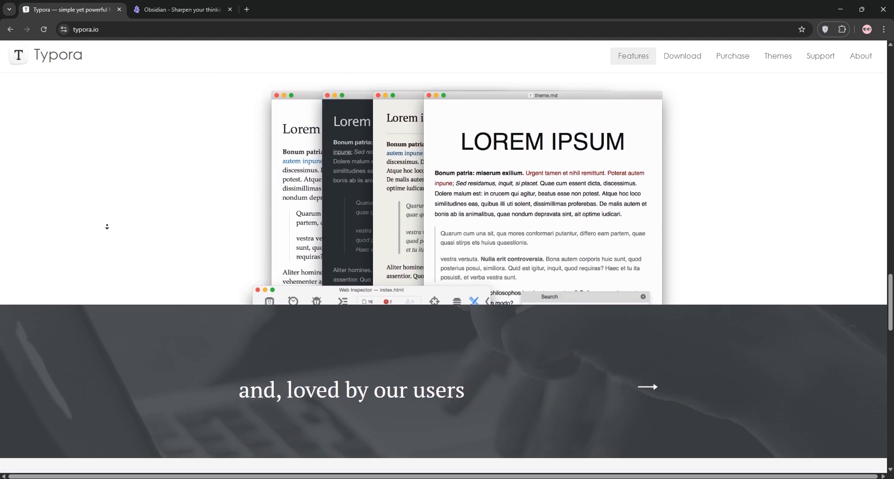
scroll("down", 3)
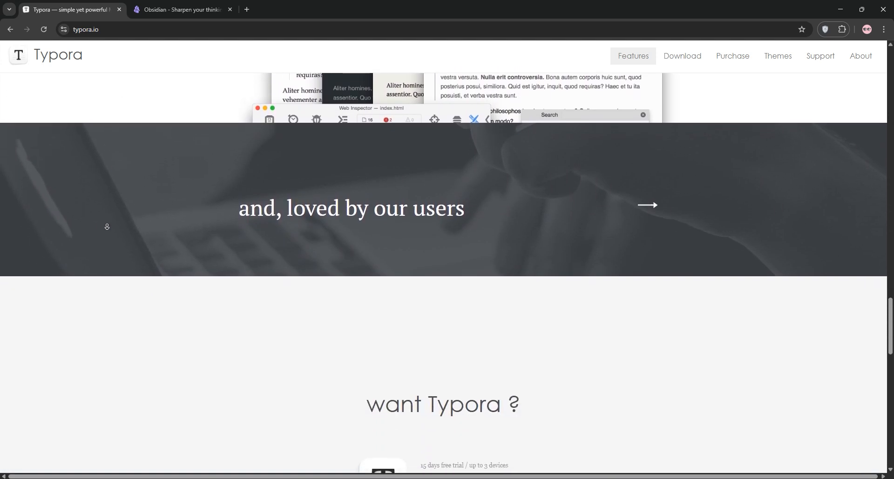
scroll("down", 3)
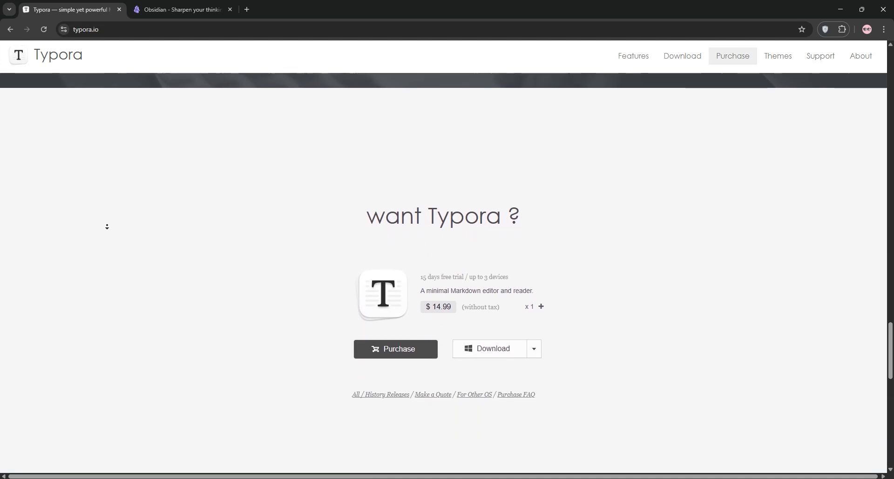
scroll("down", 3)
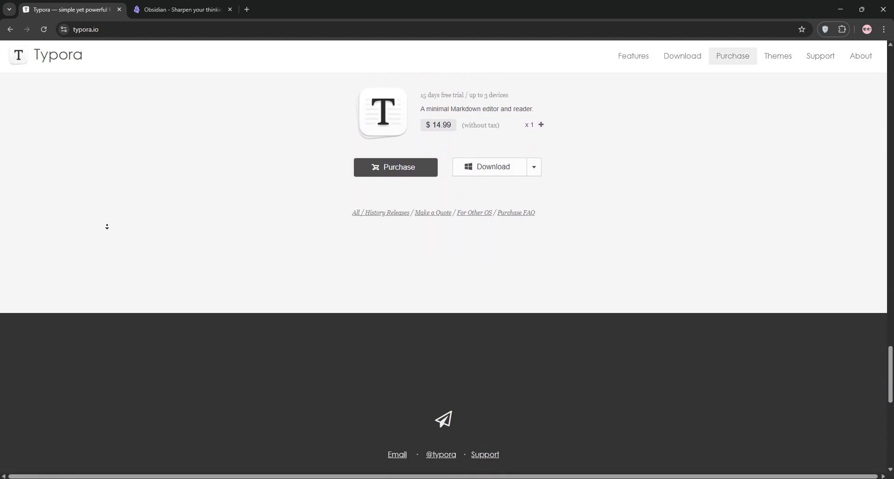
left_click(860, 56)
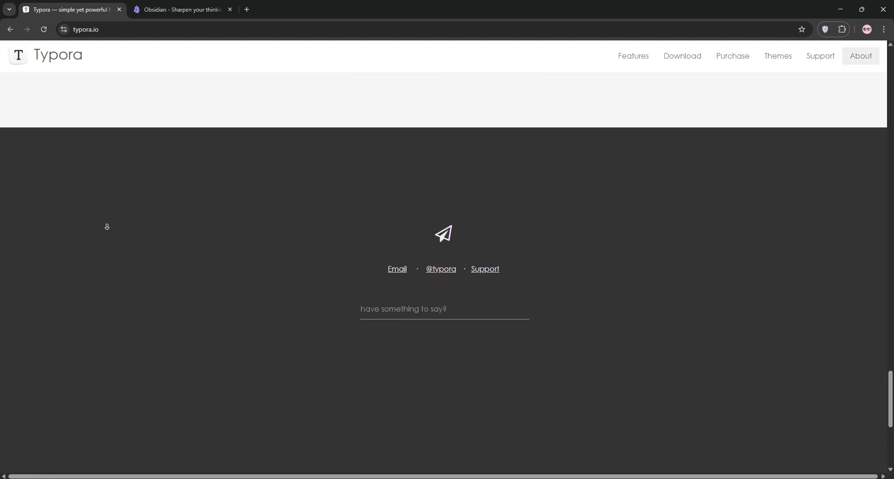
scroll("down", 3)
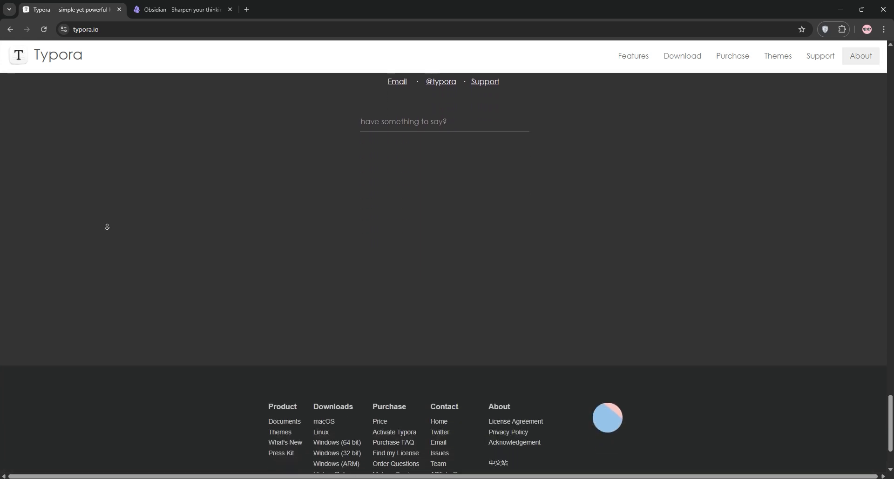
Scroll obsidian.md to its footer, then show the Canva Typora-vs-Obsidian comparison table
left_click(181, 9)
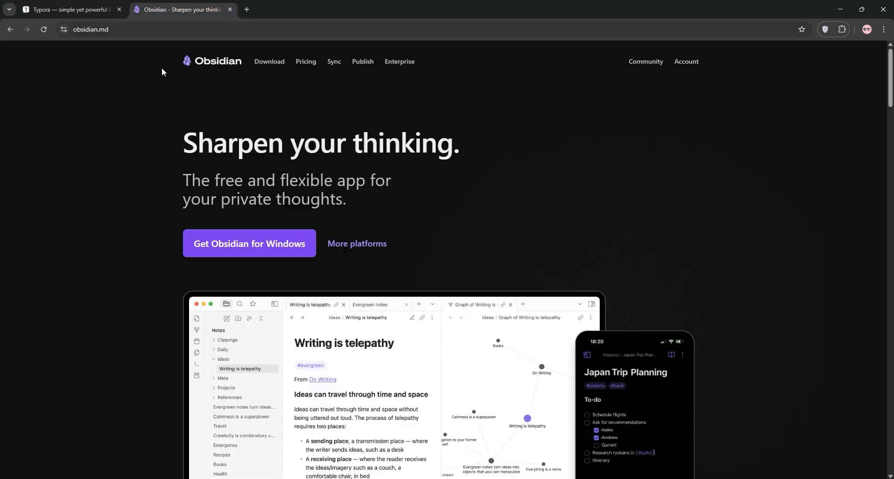
scroll("down", 3)
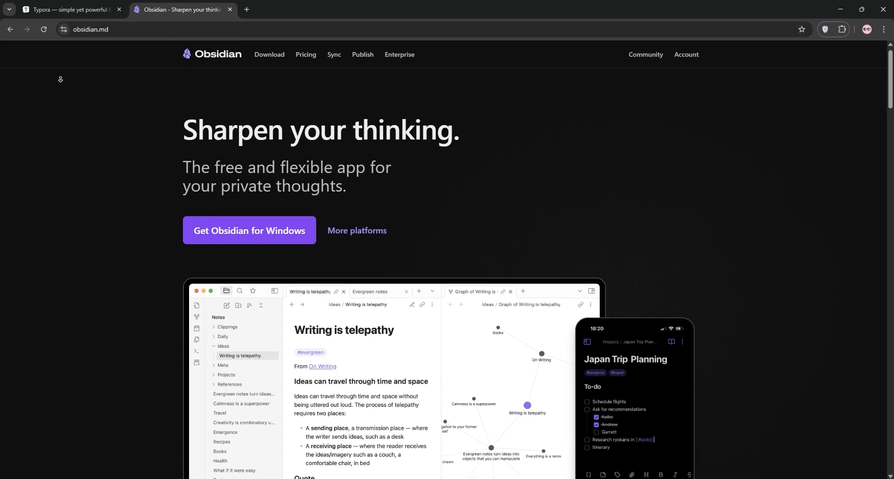
scroll("down", 3)
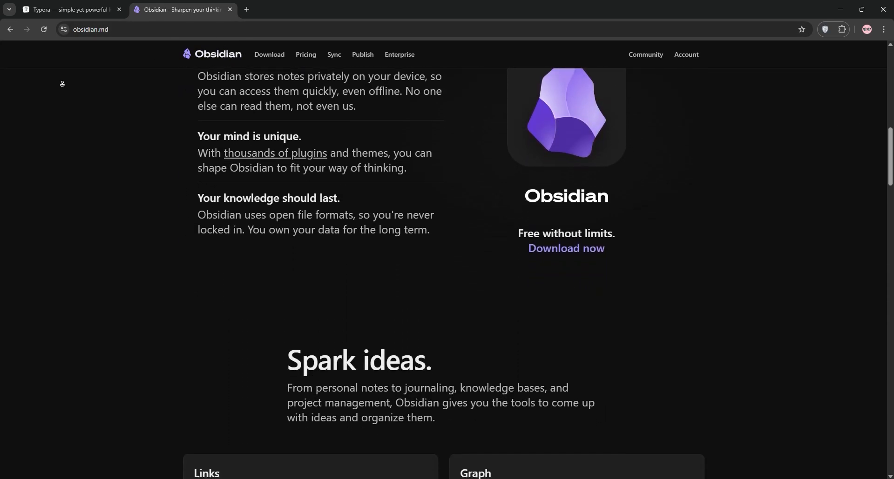
scroll("down", 3)
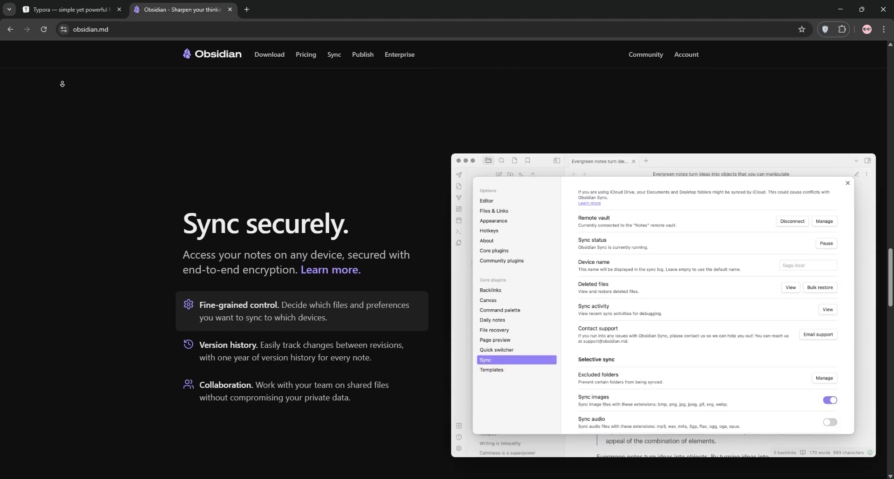
scroll("down", 3)
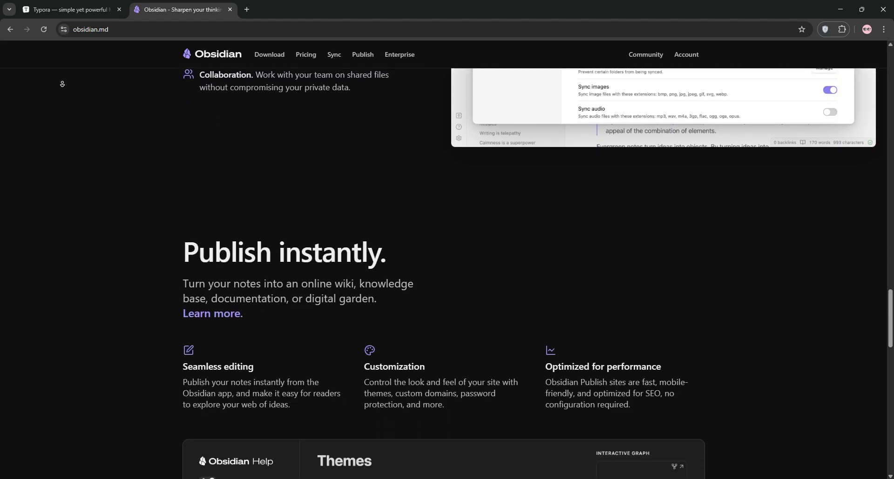
scroll("down", 3)
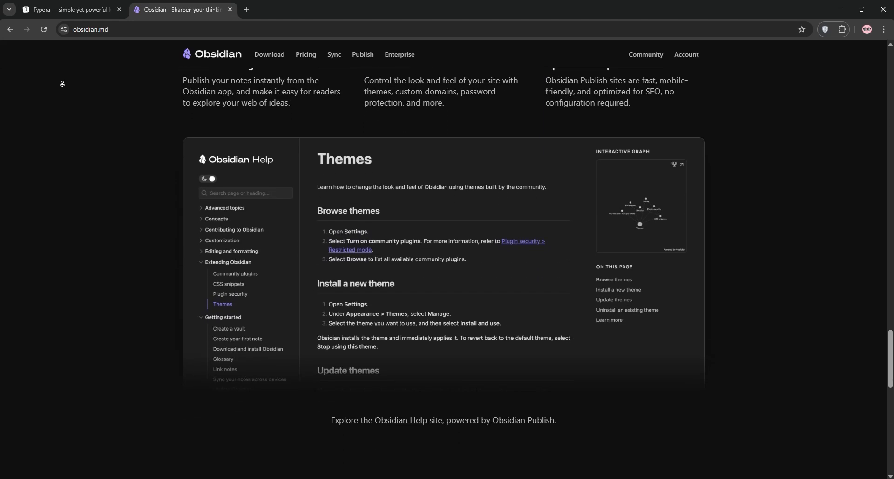
scroll("down", 3)
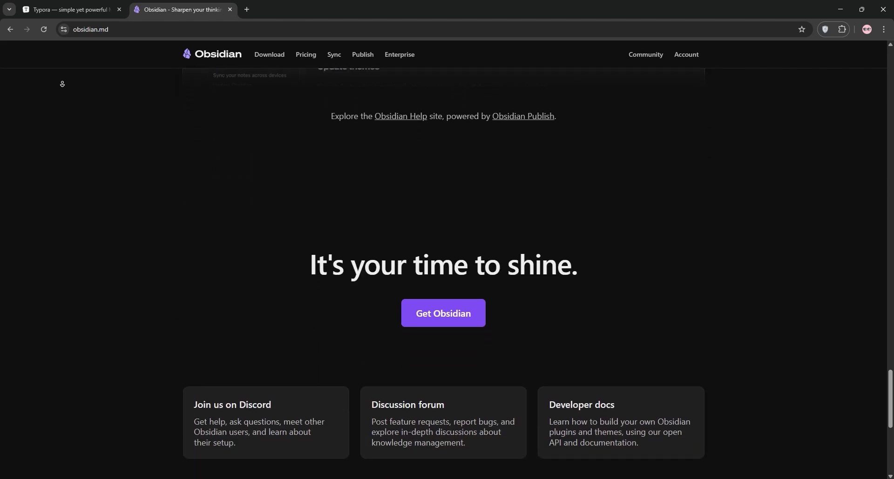
scroll("down", 3)
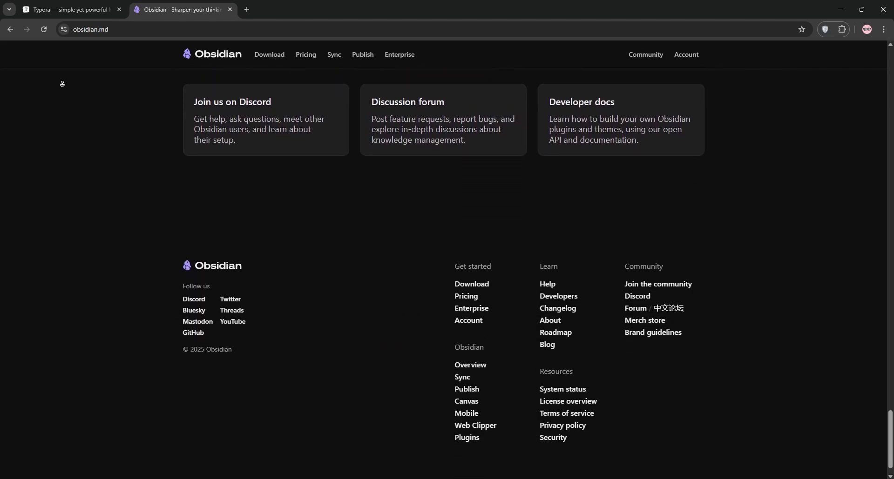
left_click(68, 10)
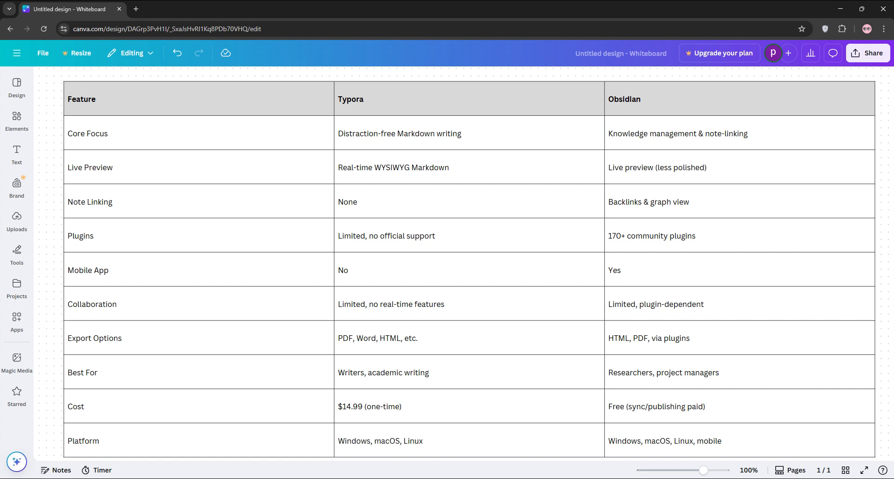